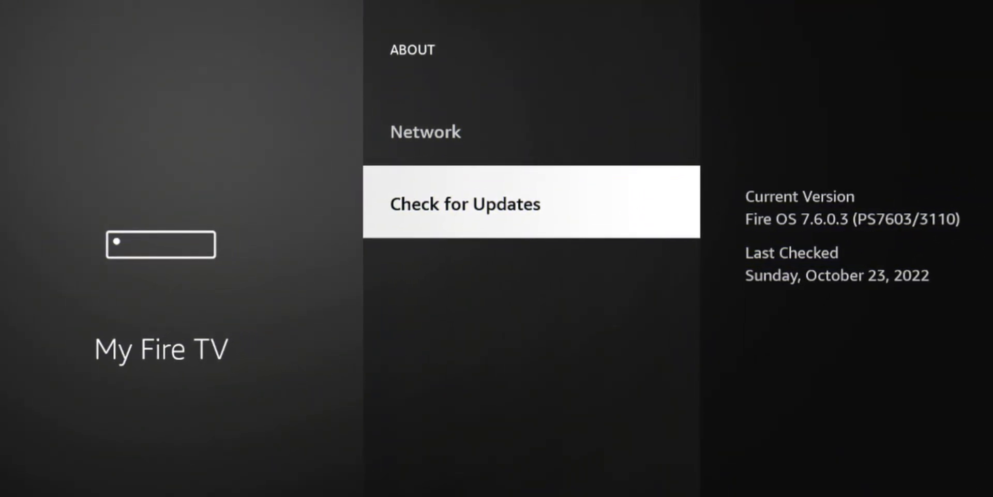
- Leave the Check for Updates screen and return to the Fire TV home screen
{"action": "left_click", "coordinate": [464, 202]}
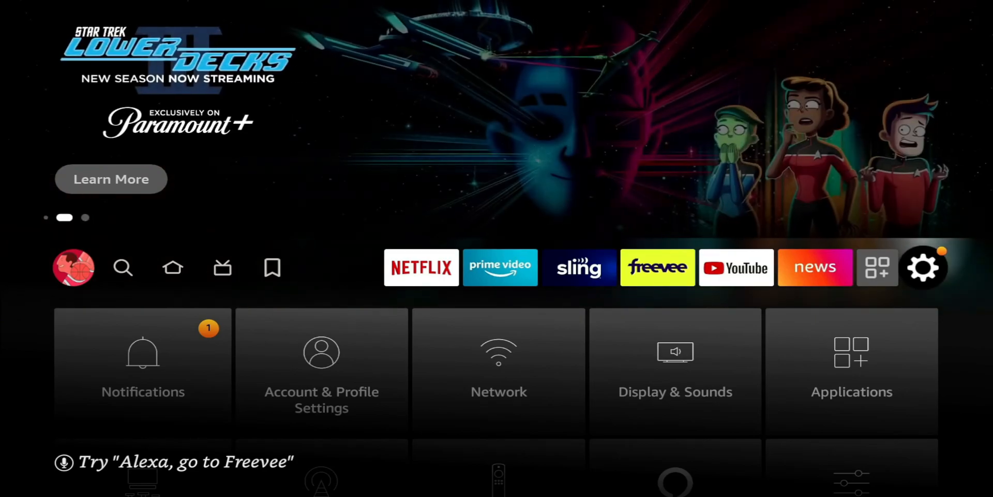
- Select the Settings gear and scroll the settings grid down to My Fire TV
{"action": "left_click", "coordinate": [923, 267]}
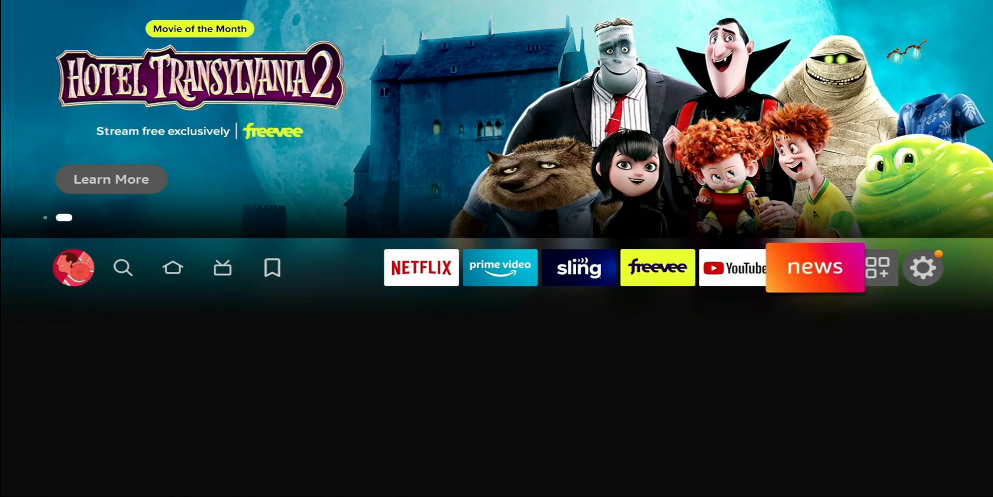
{"action": "left_click", "coordinate": [923, 267]}
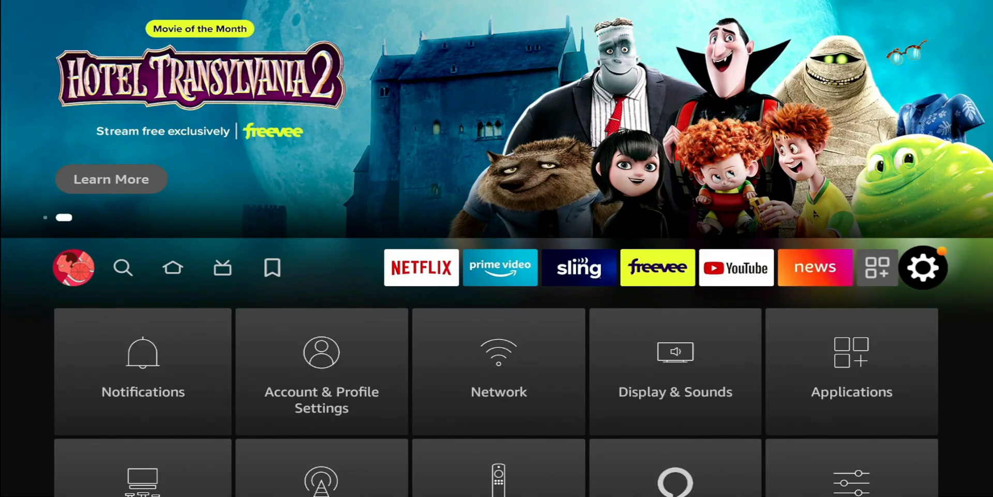
{"action": "scroll", "scroll_direction": "down", "scroll_amount": 3}
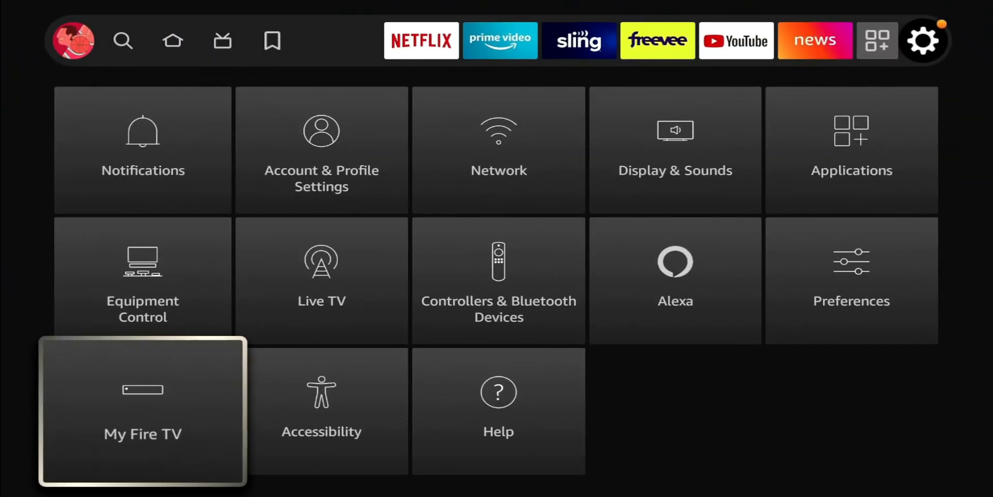
- Open My Fire TV, then its About section showing Fire OS 7.6.0.3
{"action": "left_click", "coordinate": [143, 411]}
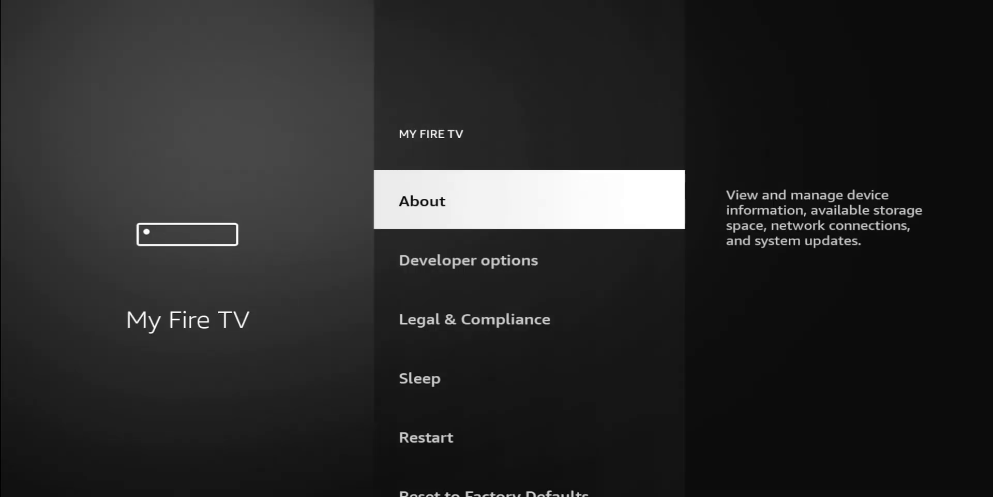
{"action": "left_click", "coordinate": [422, 201]}
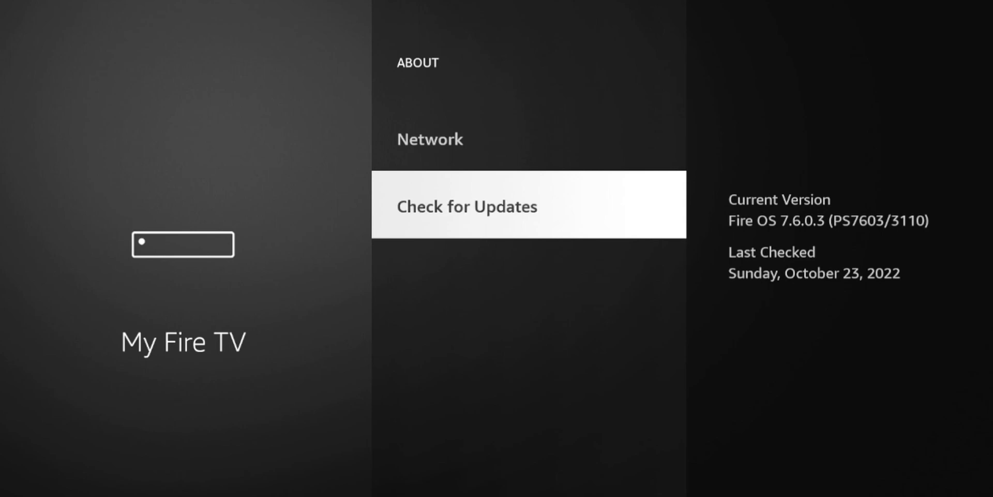
- Run Check for Updates and confirm 'Your Fire TV is up to date.'
{"action": "left_click", "coordinate": [466, 205]}
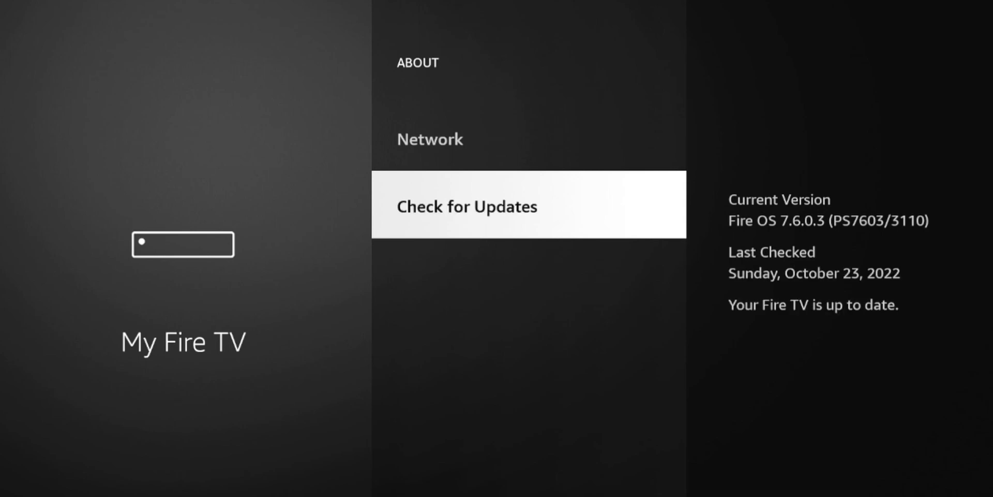